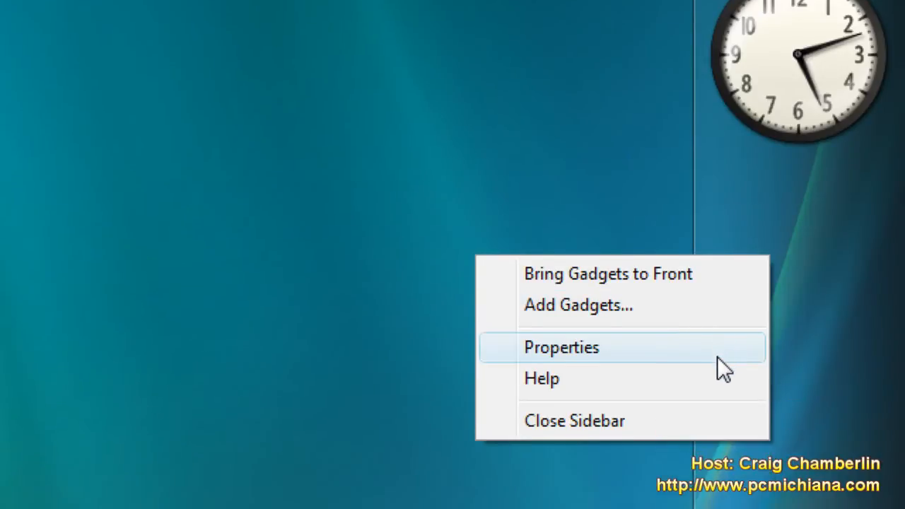
Uncheck 'Start Sidebar when Windows starts' in the Sidebar Properties dialog and confirm with OK.
click(560, 347)
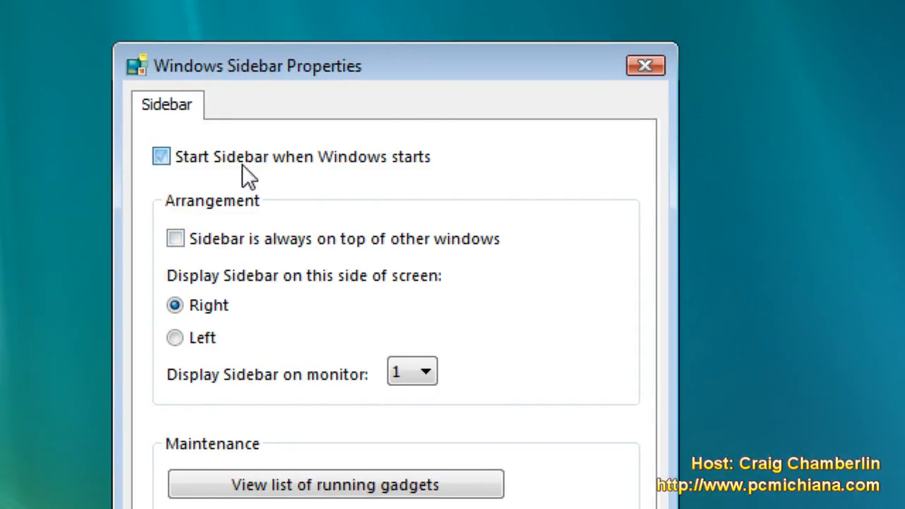
click(161, 156)
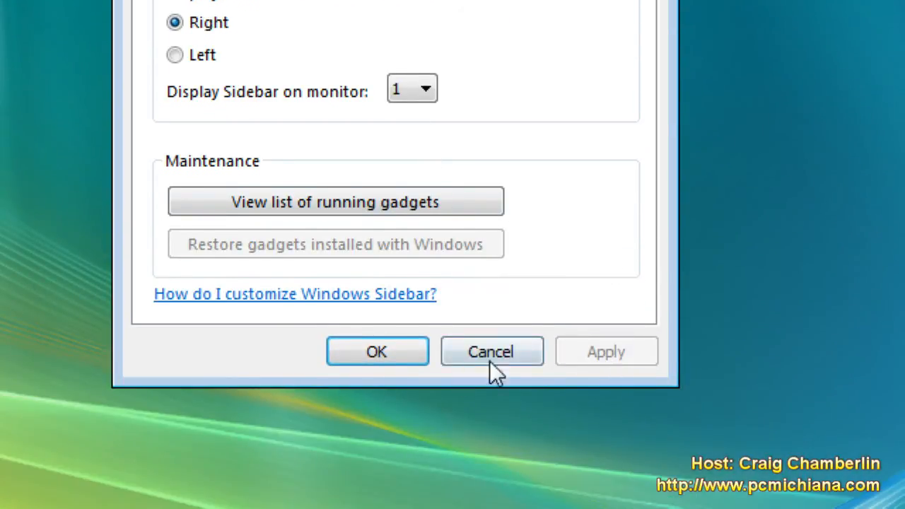
click(492, 351)
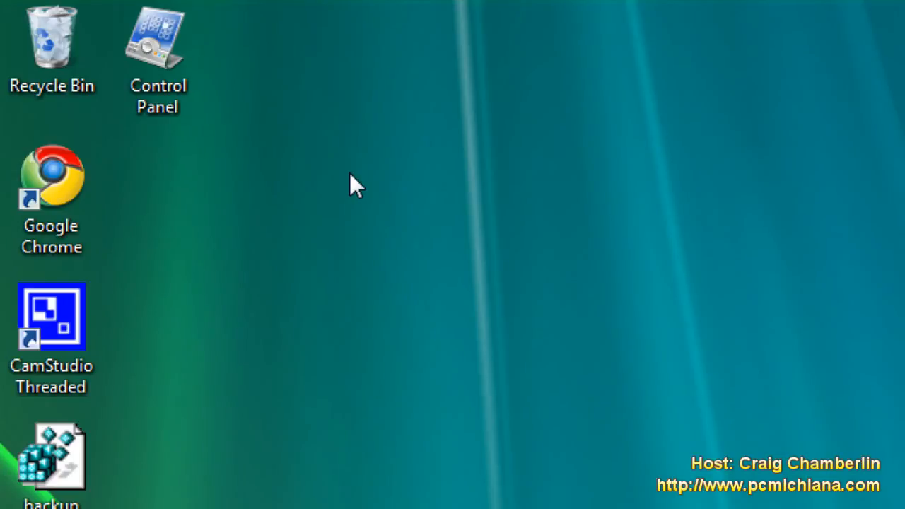